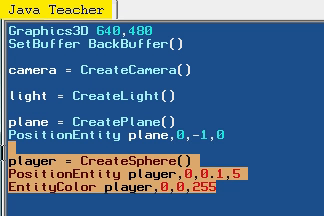
mouse_move(130, 186)
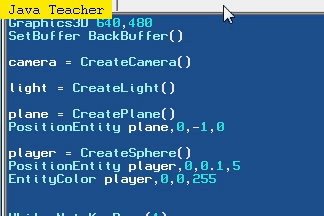
Write 'If KeyDown(200) Then zVelocity# = z' above RenderWorld in the While loop.
scroll("down", 3)
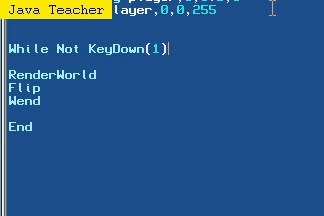
type("If k")
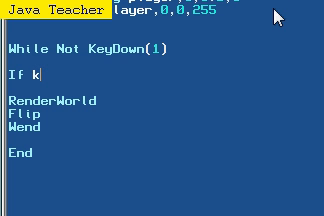
type("eyDown(200) Then")
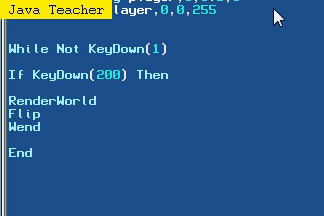
type("z")
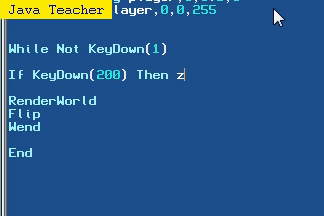
type("Velocity")
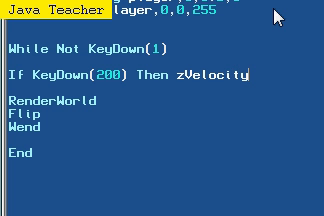
type("# = zVelocity")
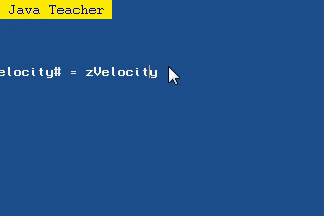
Finish the line with '+ 0.05' and copy it for the key 208 and 203 checks.
type("+")
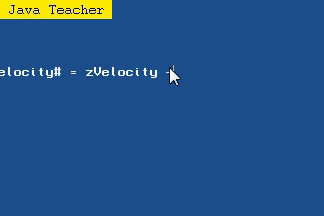
type("# + 0.05")
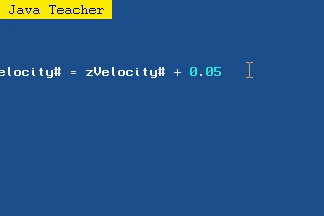
right_click(122, 78)
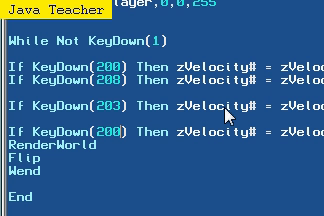
Change the fourth pasted key check to test key 205 for xVelocity#.
type("205")
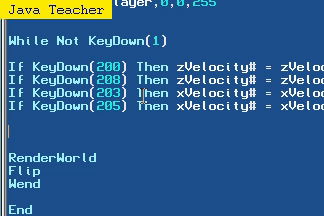
Write 'MoveEntity player,xVelocity#,0,zVelocity' below the key checks.
type("MoveEntity p")
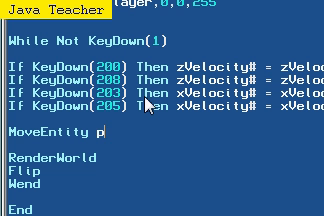
type("layer,")
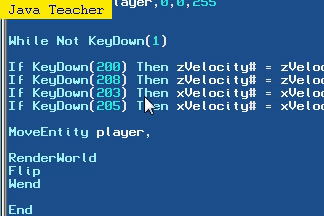
type("x")
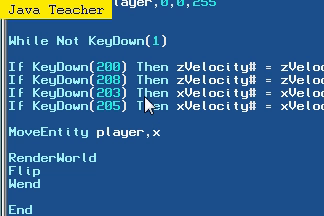
type("Velocit")
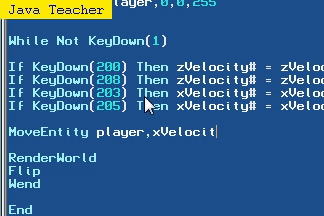
type("y#,")
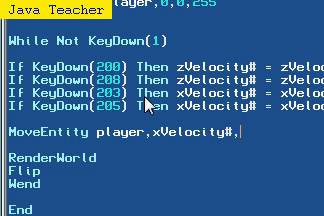
type("0,zV")
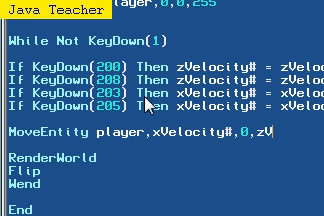
type("elocity")
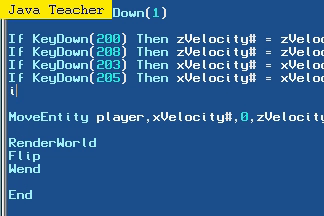
Write an If KeyDown(57) block setting xVelocity# and zVelocity# to 0, closed with EndIf.
type("f KeyDown(")
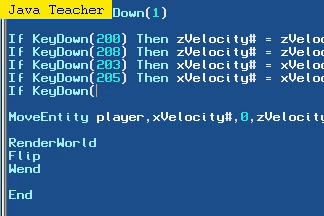
type("57) Then")
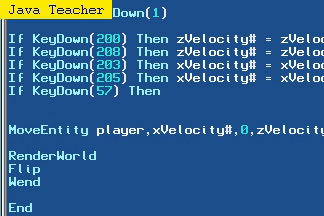
type("xVel")
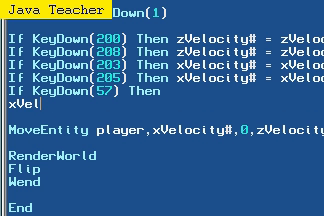
type("ocity# = 0")
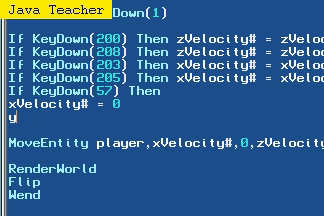
type("Ve")
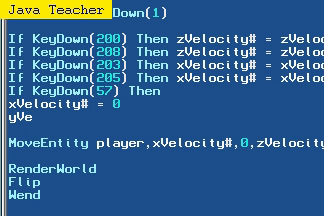
type("locity# = 0")
type("z")
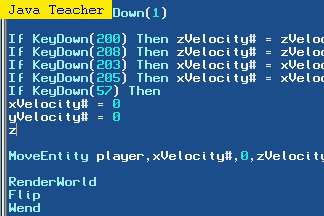
type("Vel")
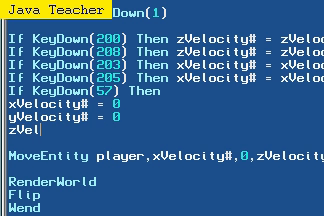
type("ocity# = 0")
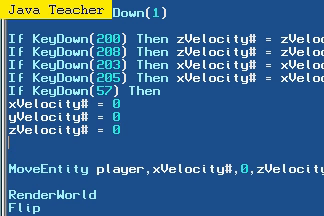
type("endif")
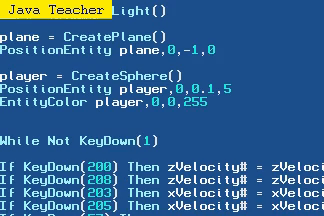
scroll("down", 3)
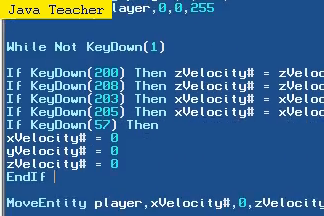
scroll("right", 3)
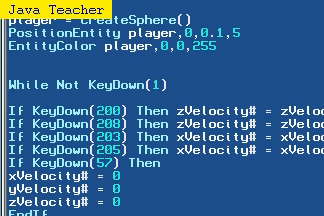
scroll("up", 3)
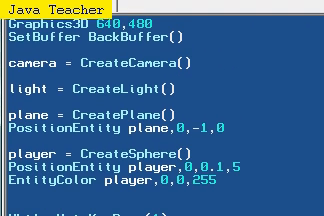